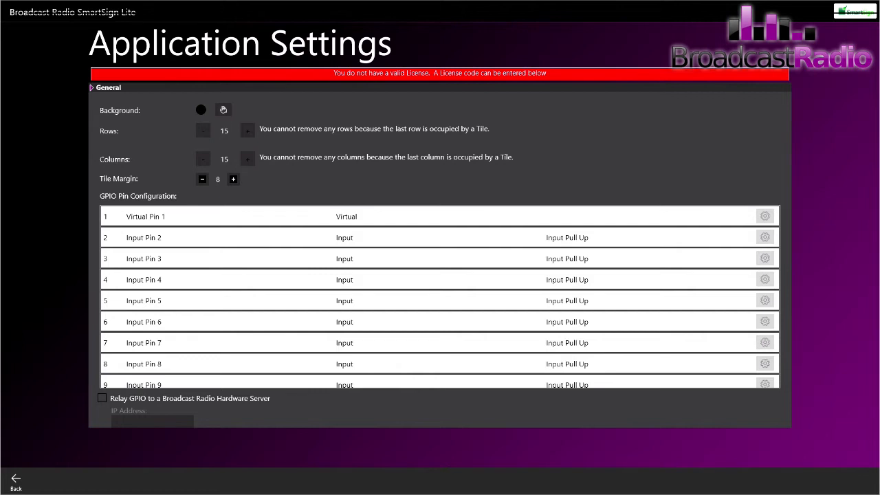
mouse_move(10, 5)
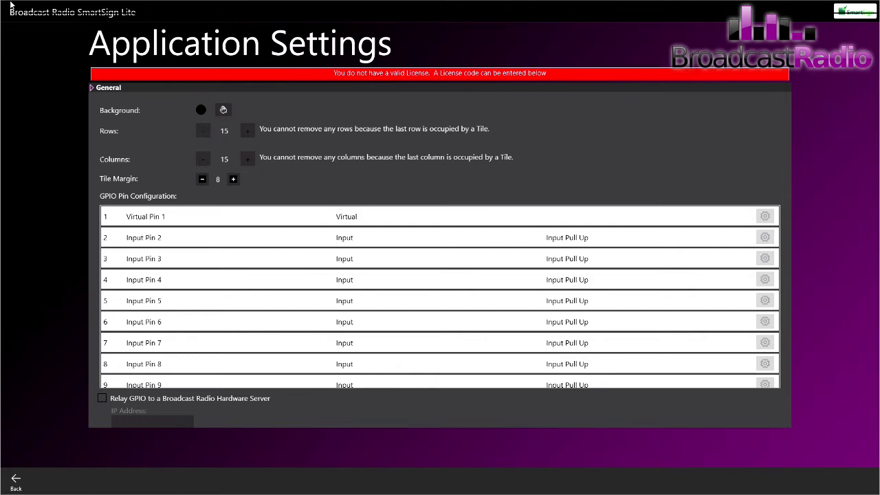
mouse_move(55, 75)
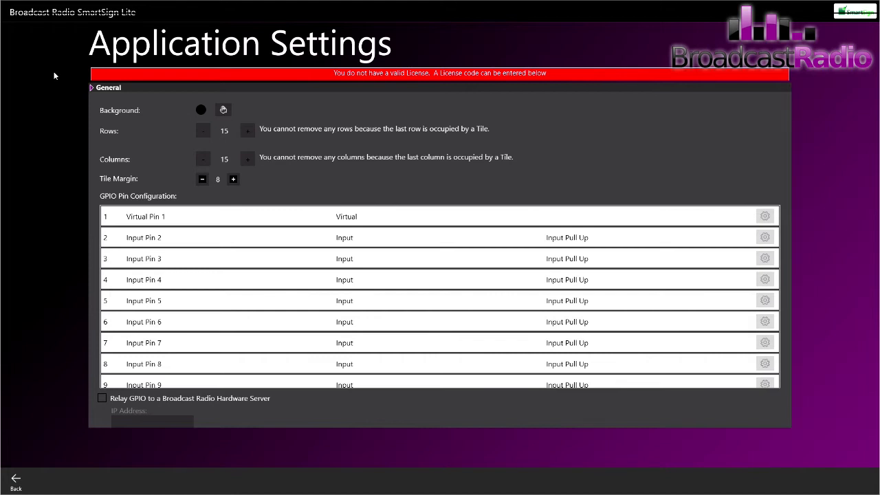
mouse_move(789, 134)
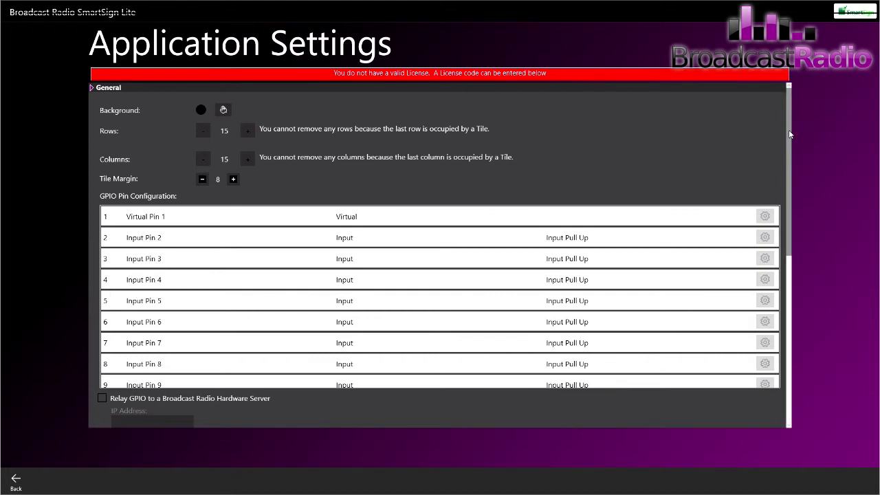
- Scroll down to the Device Information section with the empty License Code
scroll("down", 3)
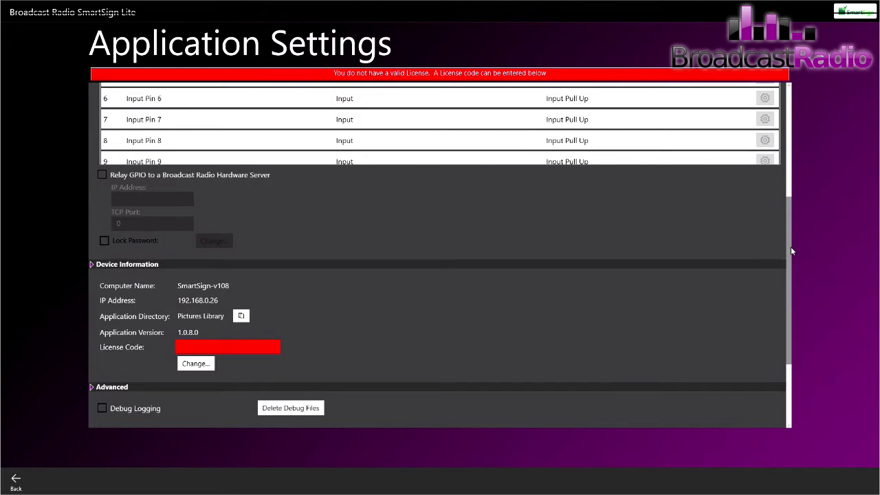
scroll("down", 3)
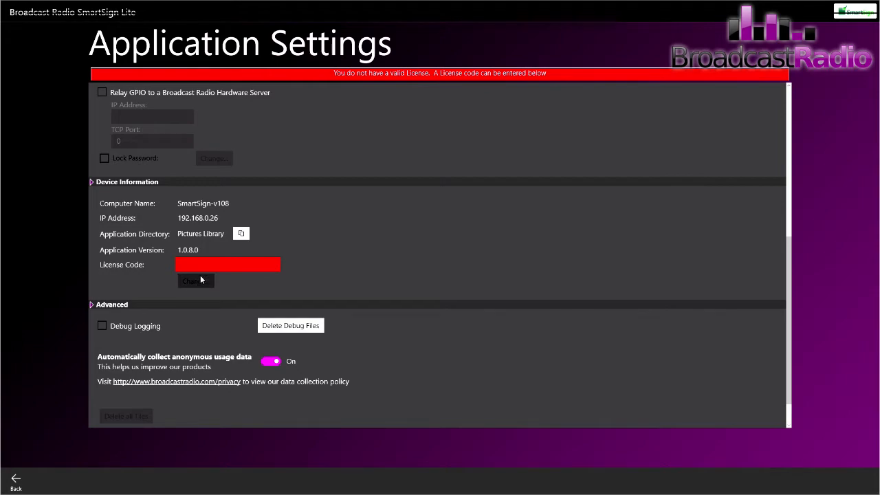
left_click(195, 281)
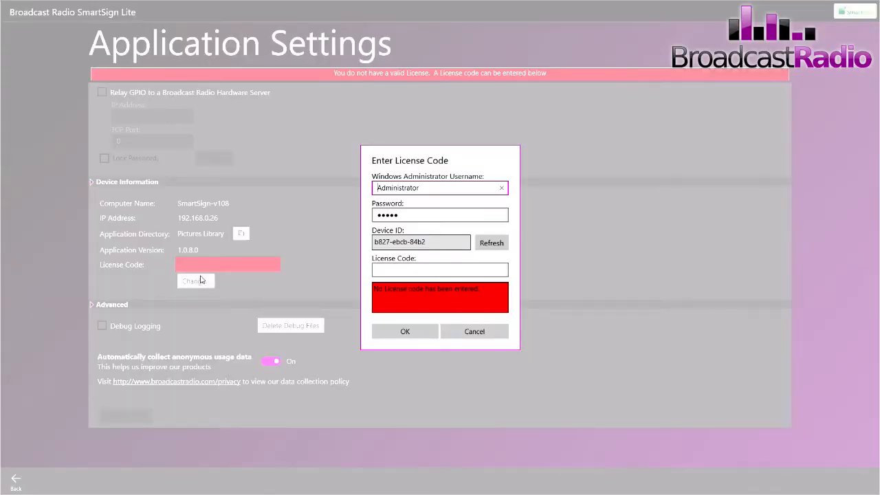
left_click(439, 269)
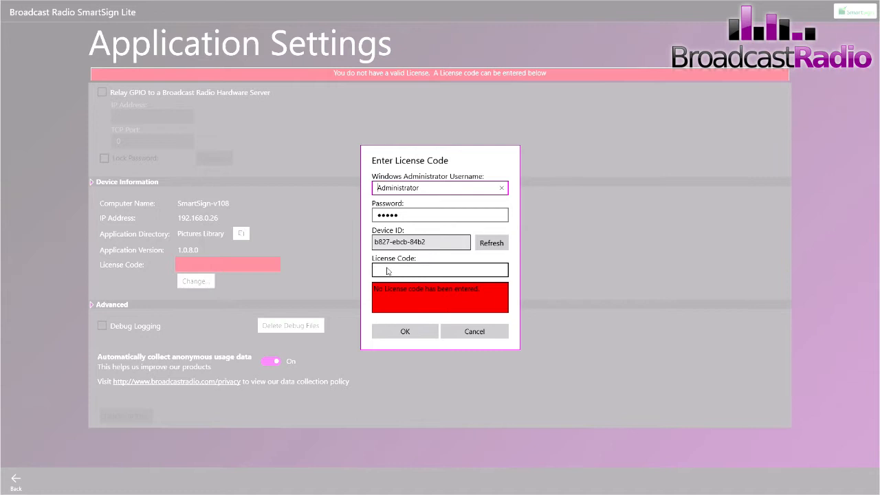
left_click(439, 270)
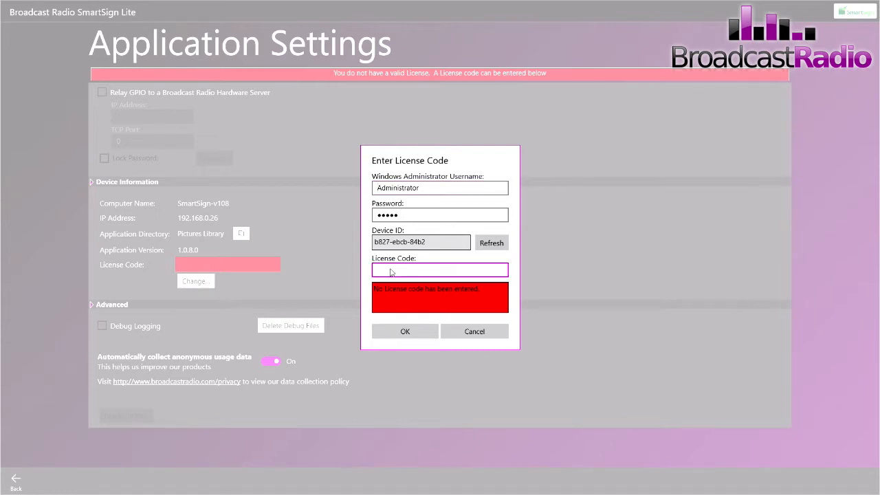
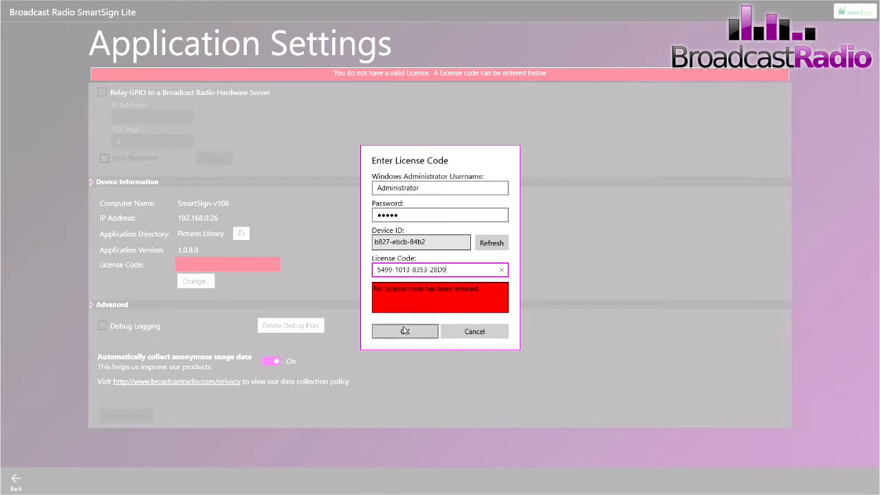
left_click(404, 330)
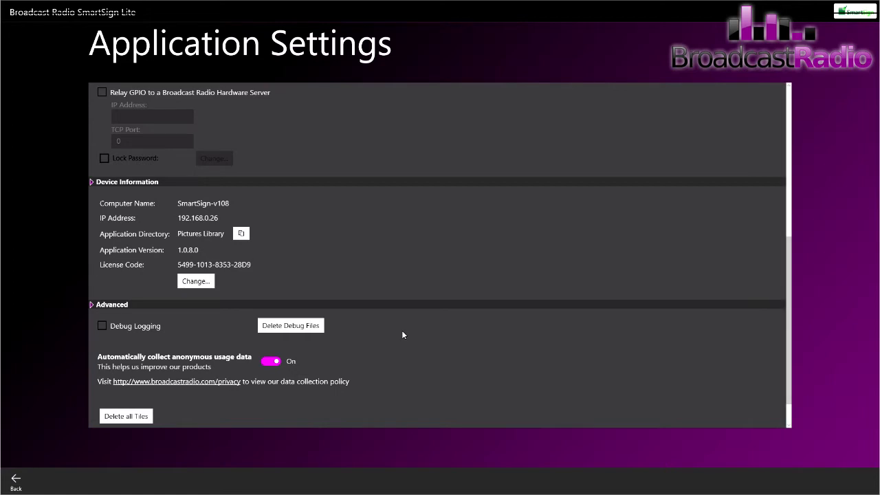
mouse_move(310, 363)
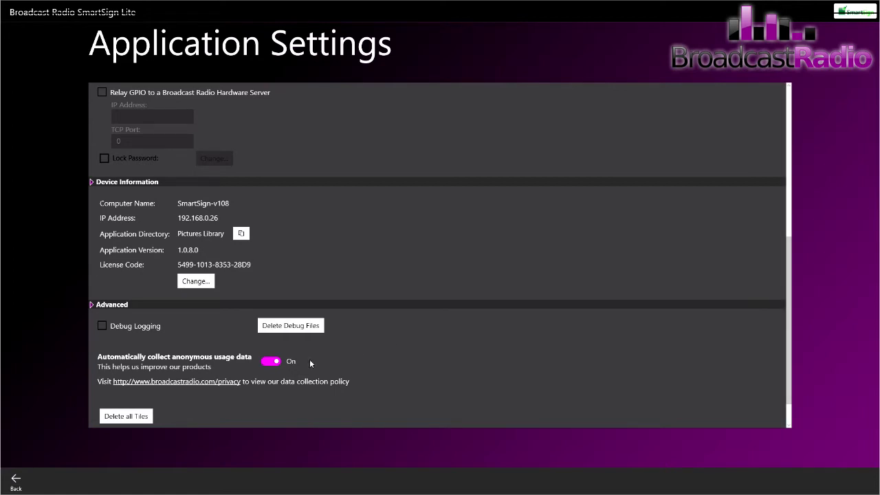
mouse_move(762, 361)
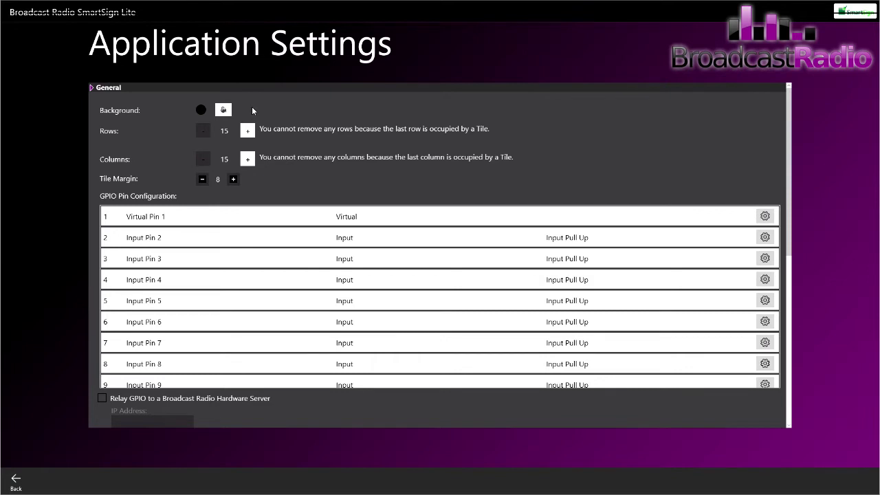
mouse_move(247, 130)
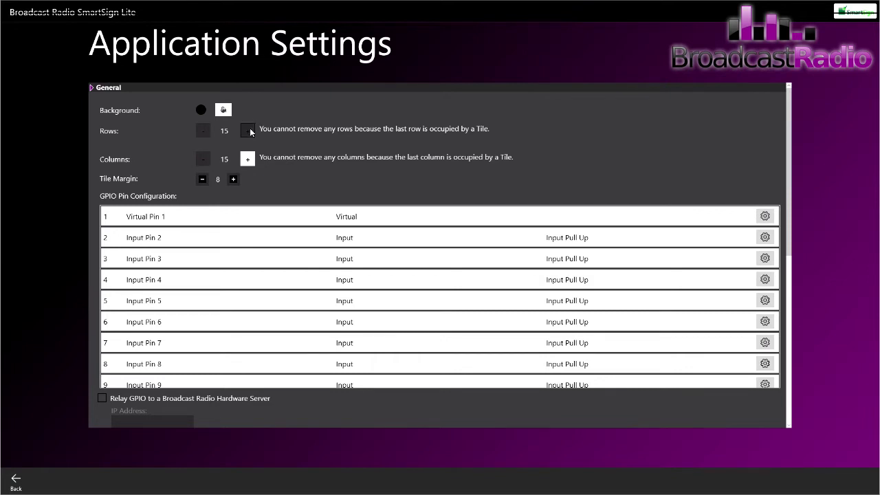
mouse_move(202, 134)
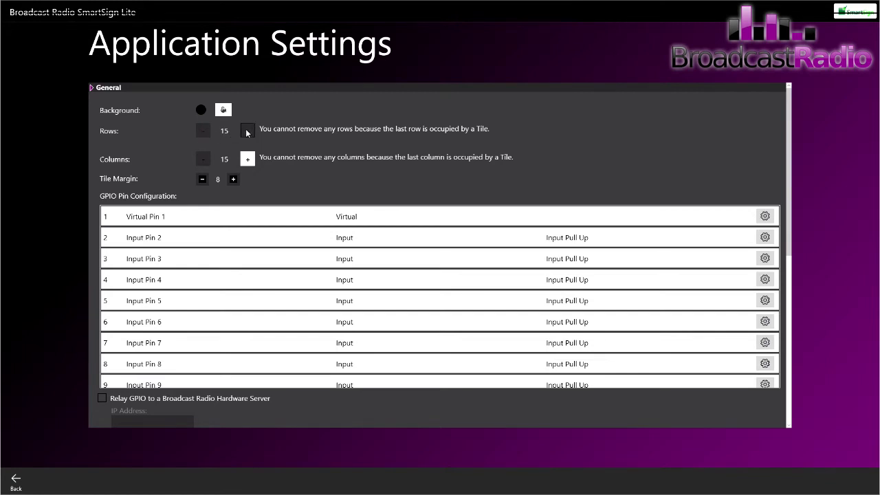
mouse_move(247, 158)
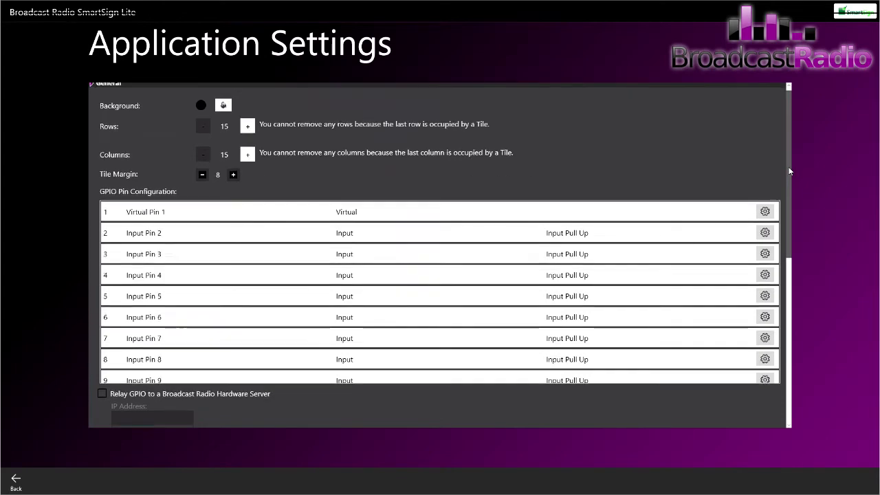
scroll("down", 3)
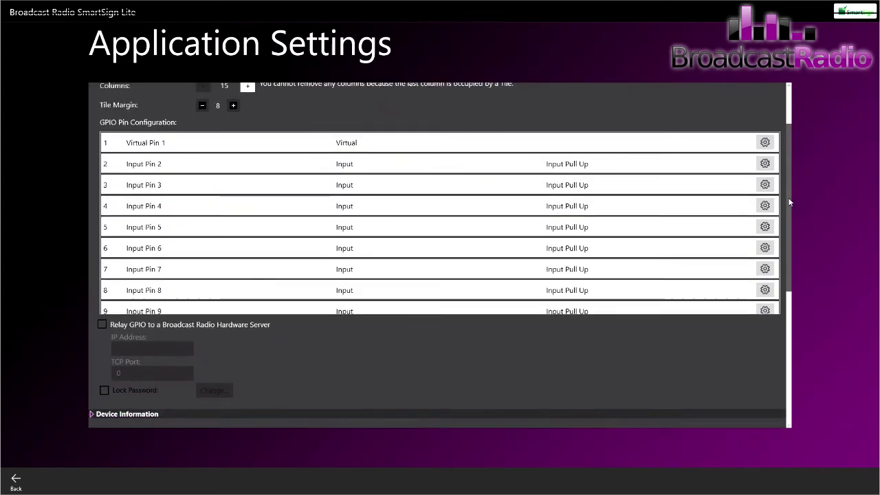
scroll("down", 3)
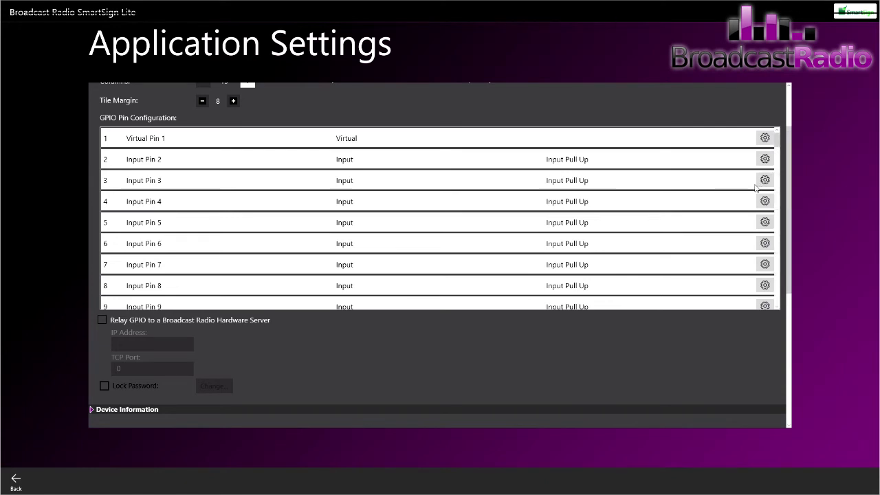
scroll("down", 3)
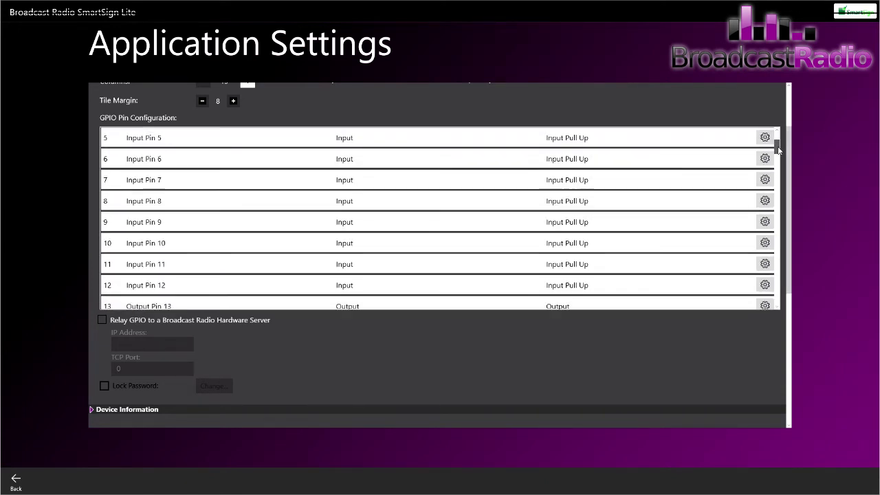
scroll("down", 3)
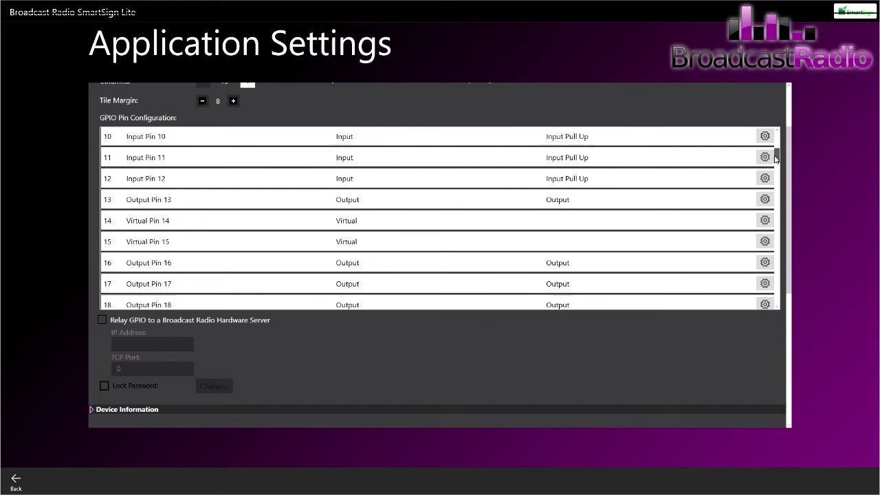
scroll("down", 3)
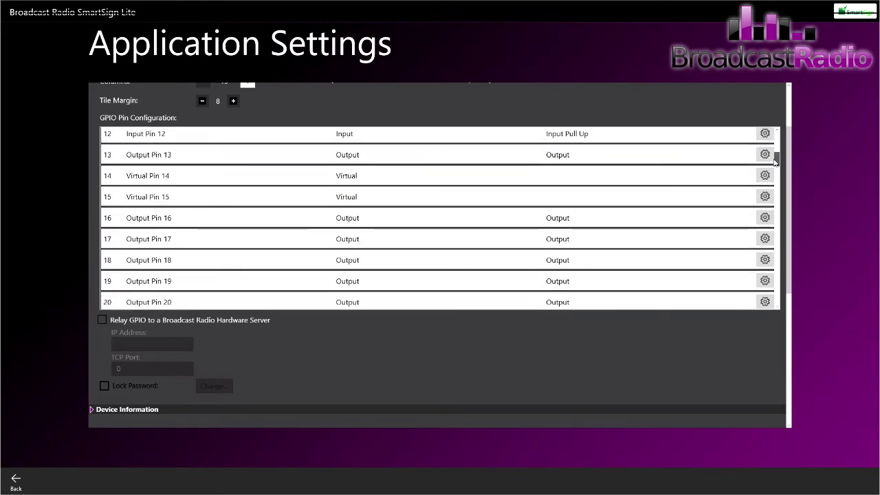
scroll("down", 3)
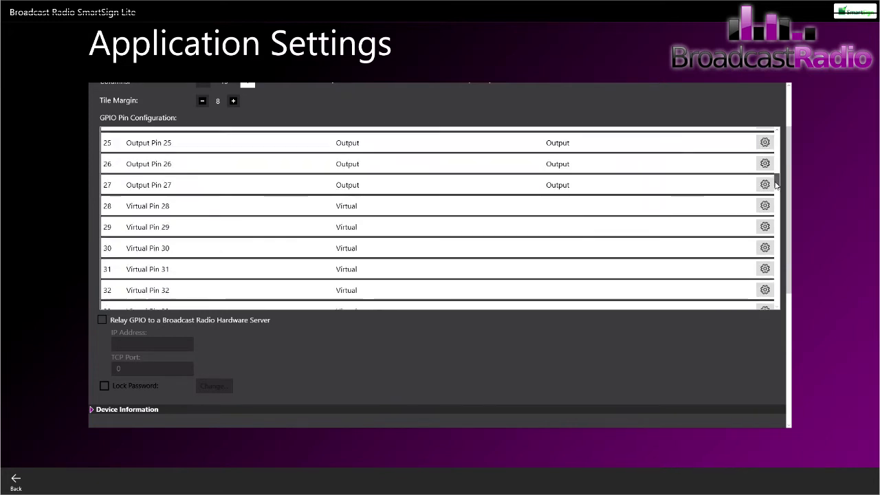
scroll("down", 3)
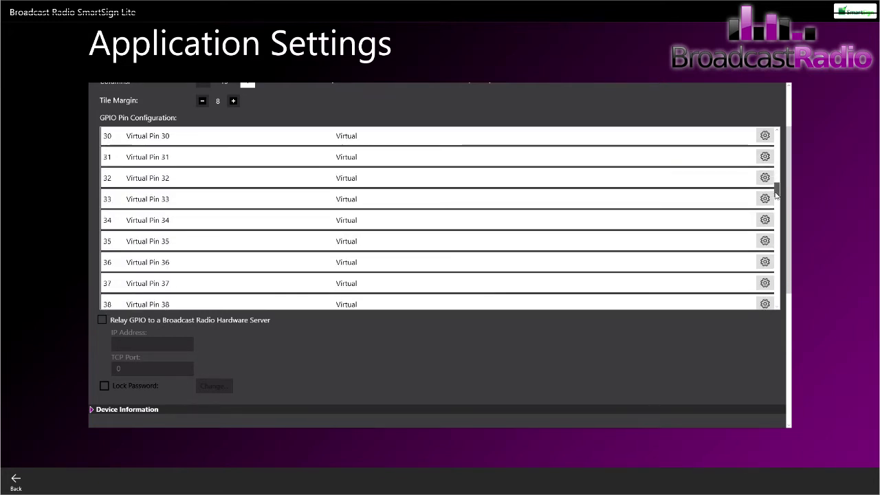
scroll("down", 3)
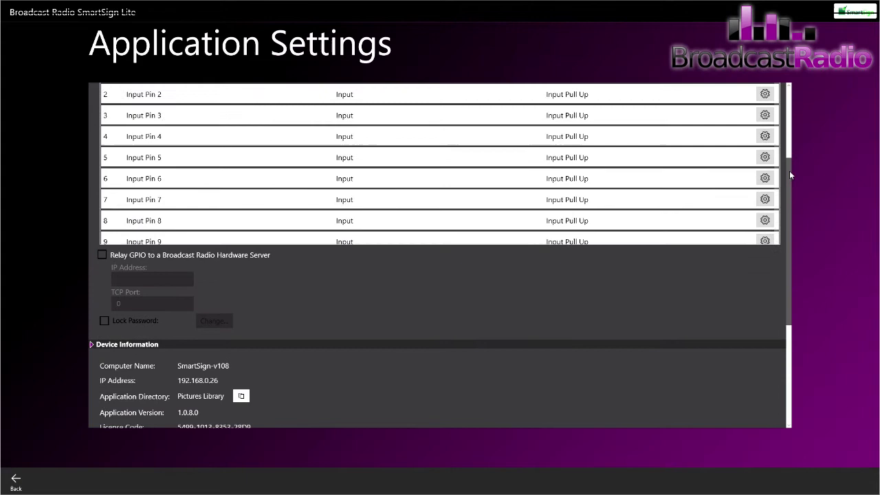
- Scroll through Device Information and Advanced to usage-data and restart/shutdown options
scroll("down", 3)
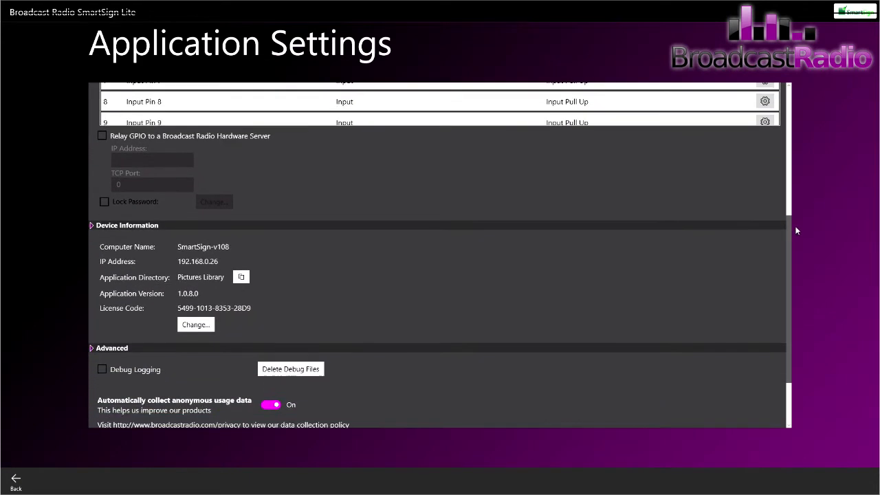
scroll("down", 3)
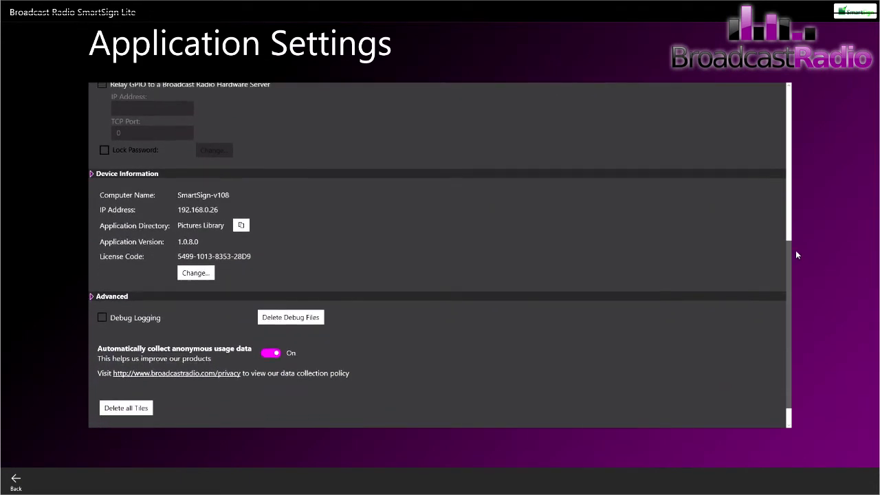
scroll("down", 3)
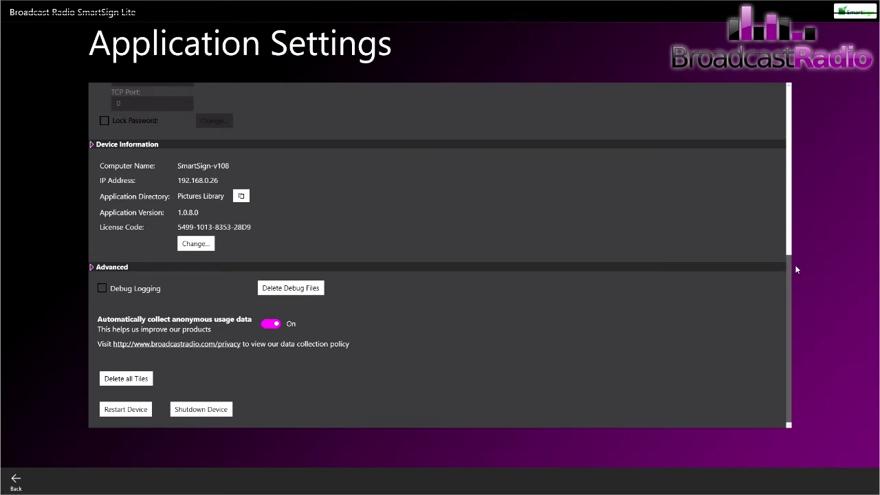
mouse_move(306, 372)
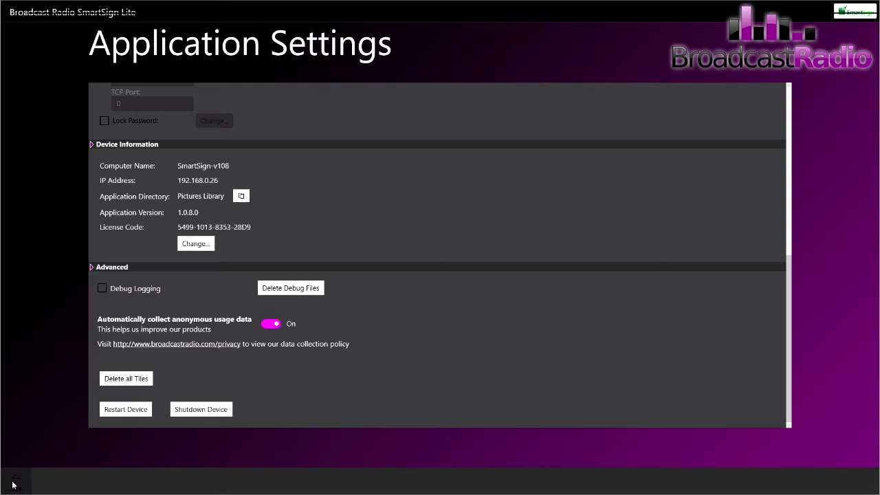
mouse_move(375, 446)
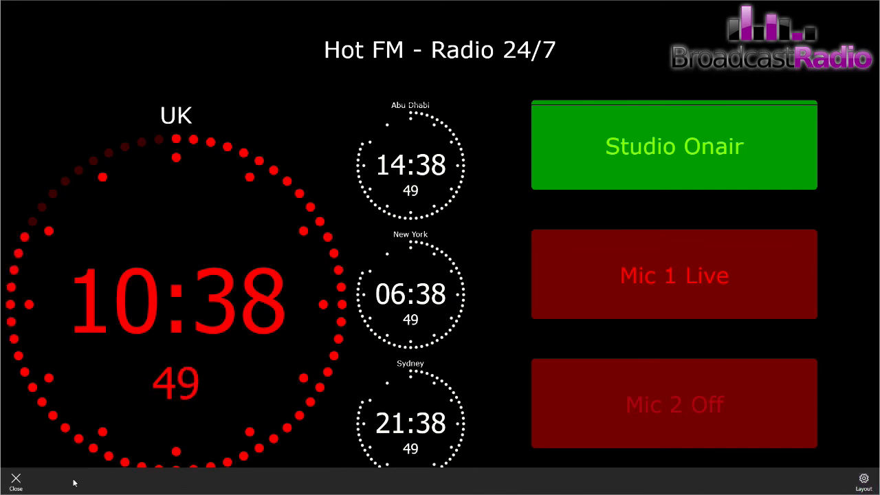
- Cancel closing the sign and bring up the Layout page with its text and clock tiles
left_click(15, 479)
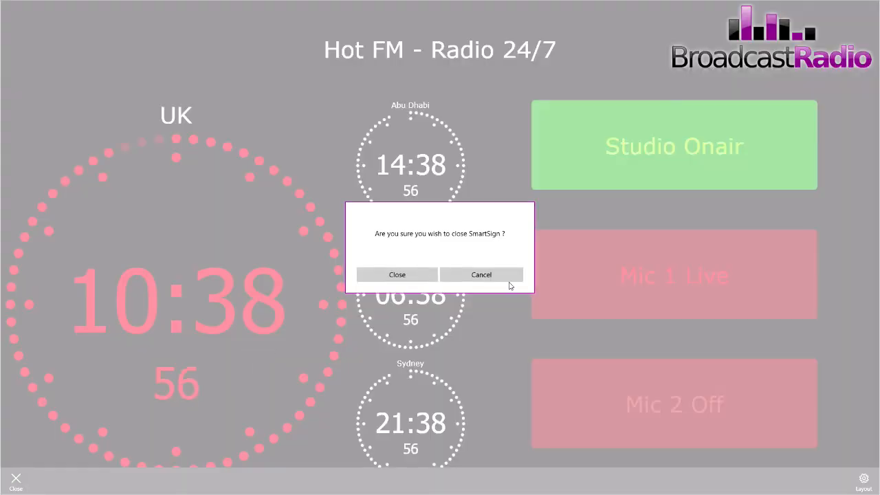
left_click(481, 275)
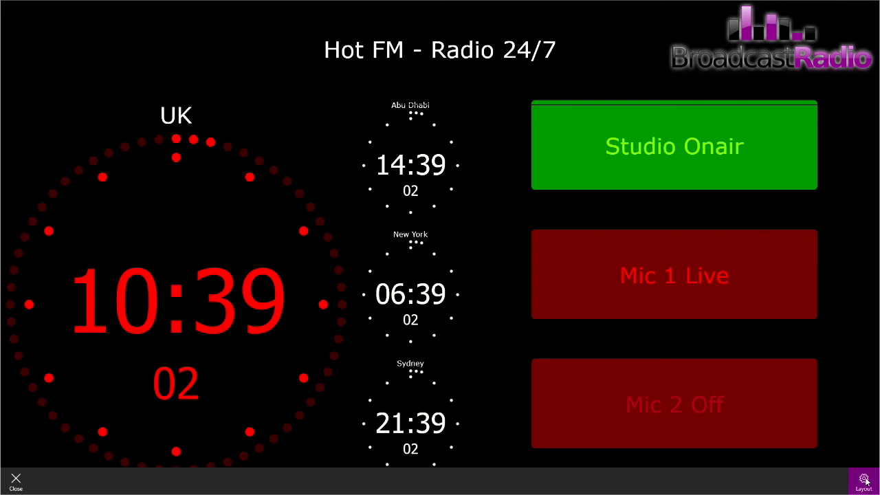
left_click(864, 481)
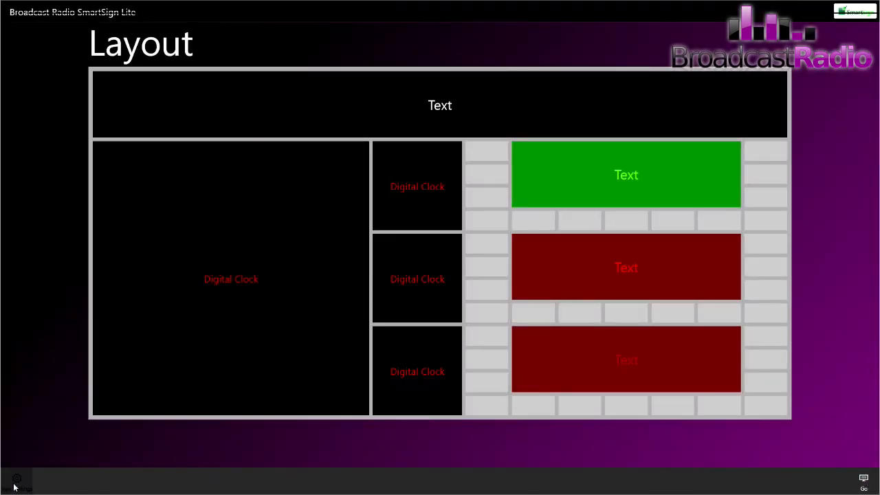
- From the Layout page, return to Application Settings and request Delete all Tiles at the bottom
left_click(15, 481)
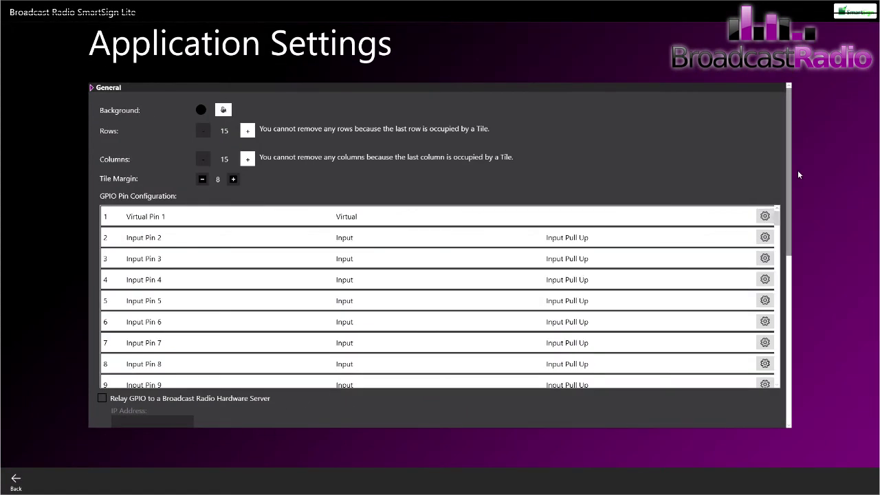
scroll("down", 3)
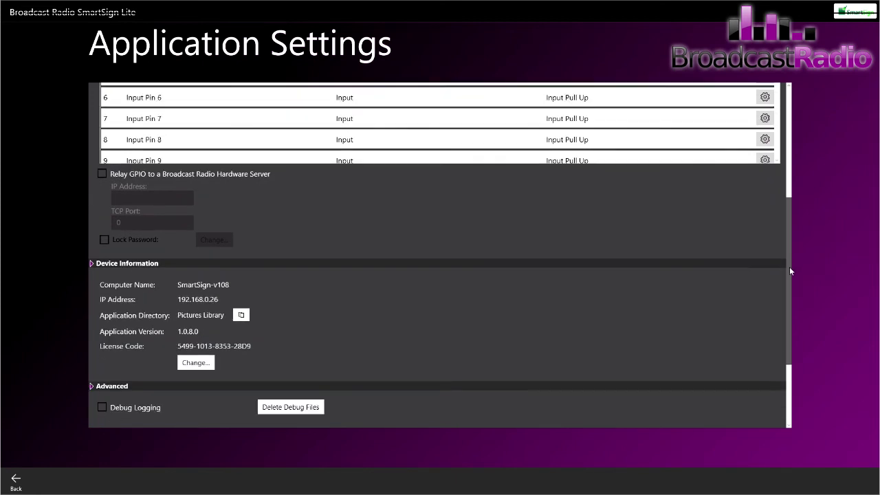
scroll("down", 3)
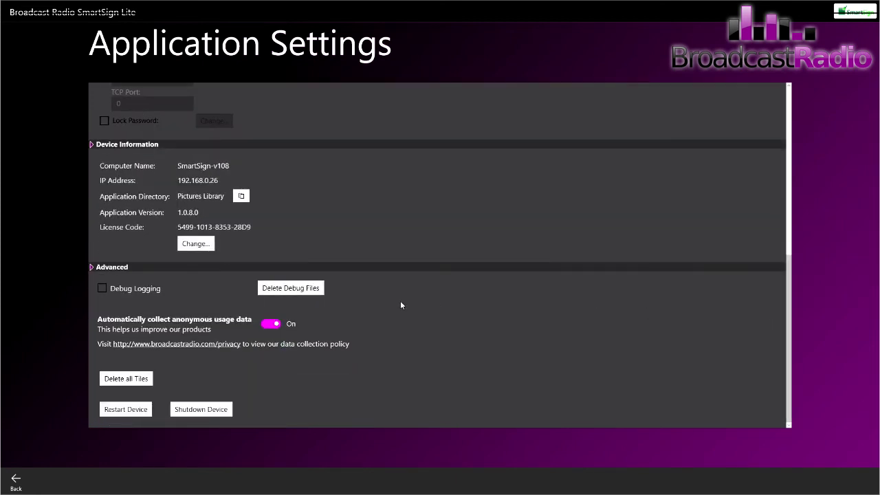
left_click(125, 378)
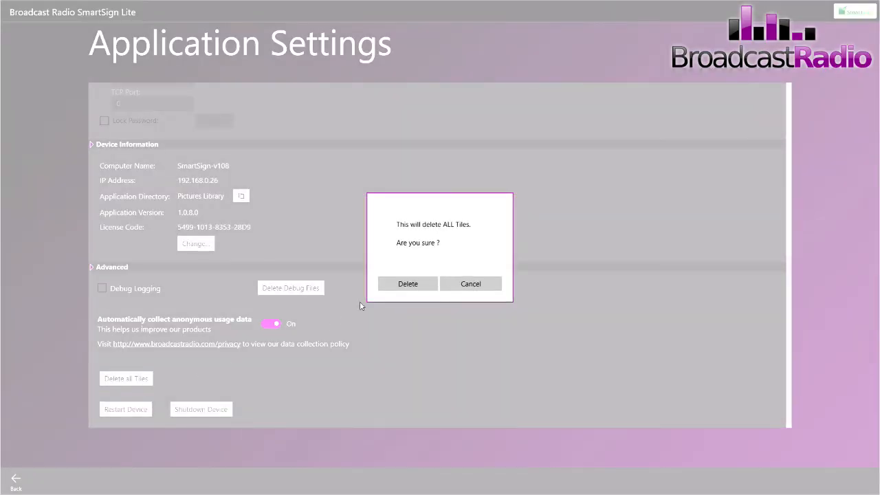